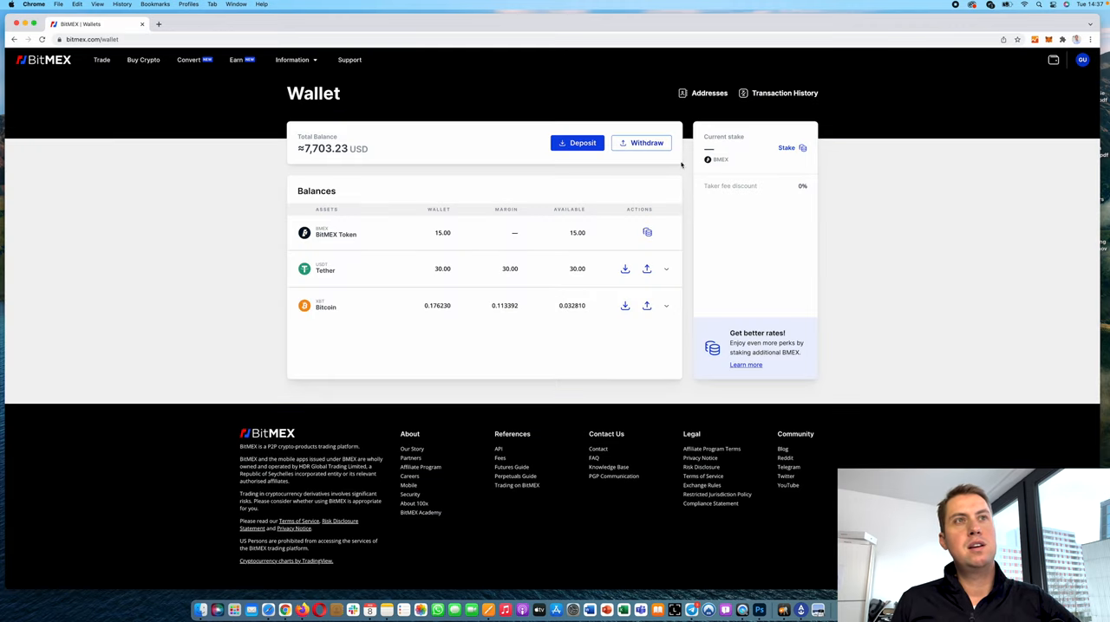
# Start a wallet deposit and choose USDT to show the Tether (ERC20) deposit address.
pyautogui.click(576, 143)
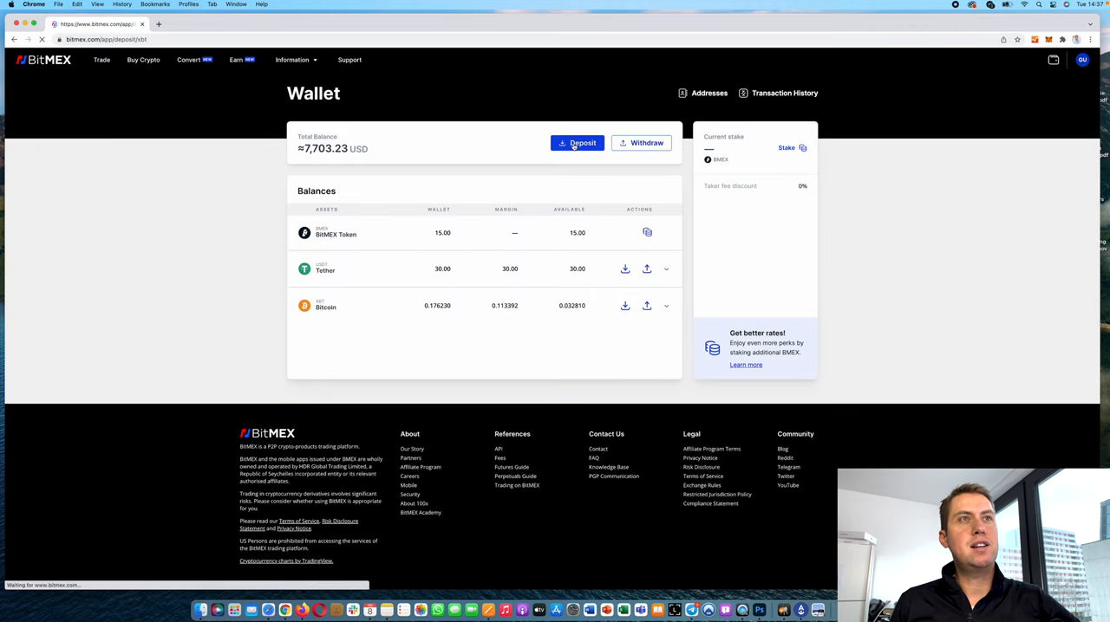
pyautogui.click(576, 143)
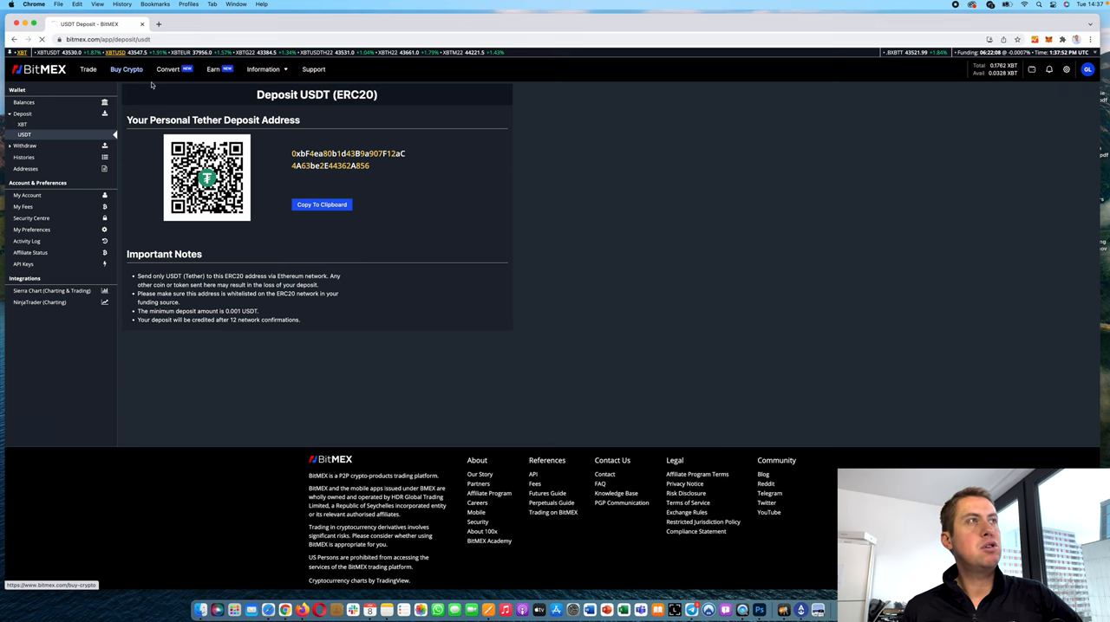
# On Buy Crypto, pay 500 EUR and receive XBT.
pyautogui.click(127, 70)
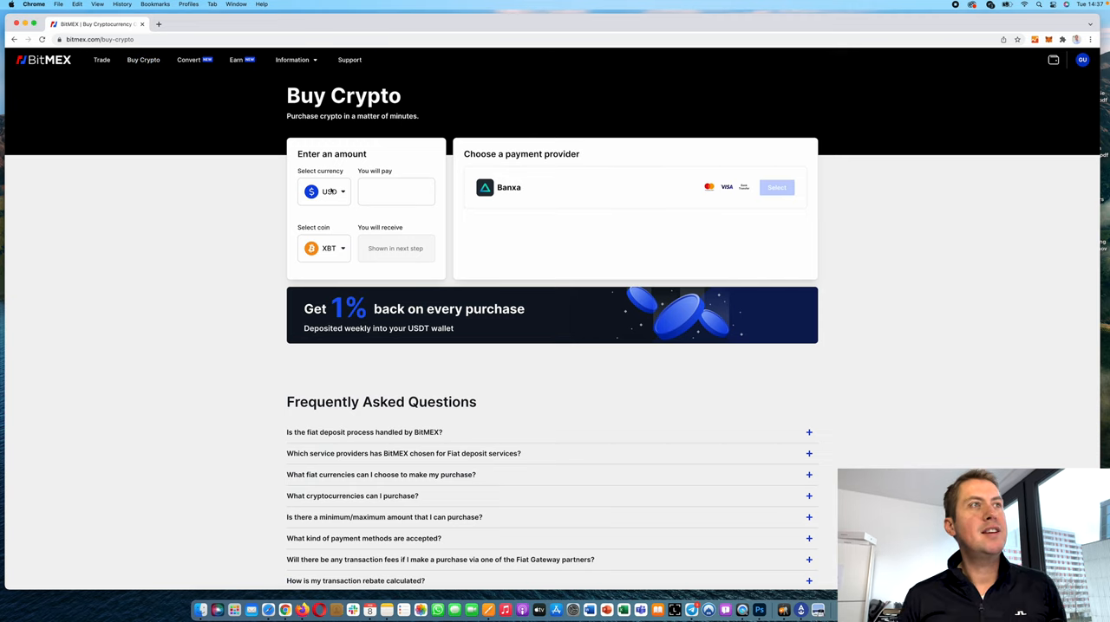
pyautogui.click(324, 191)
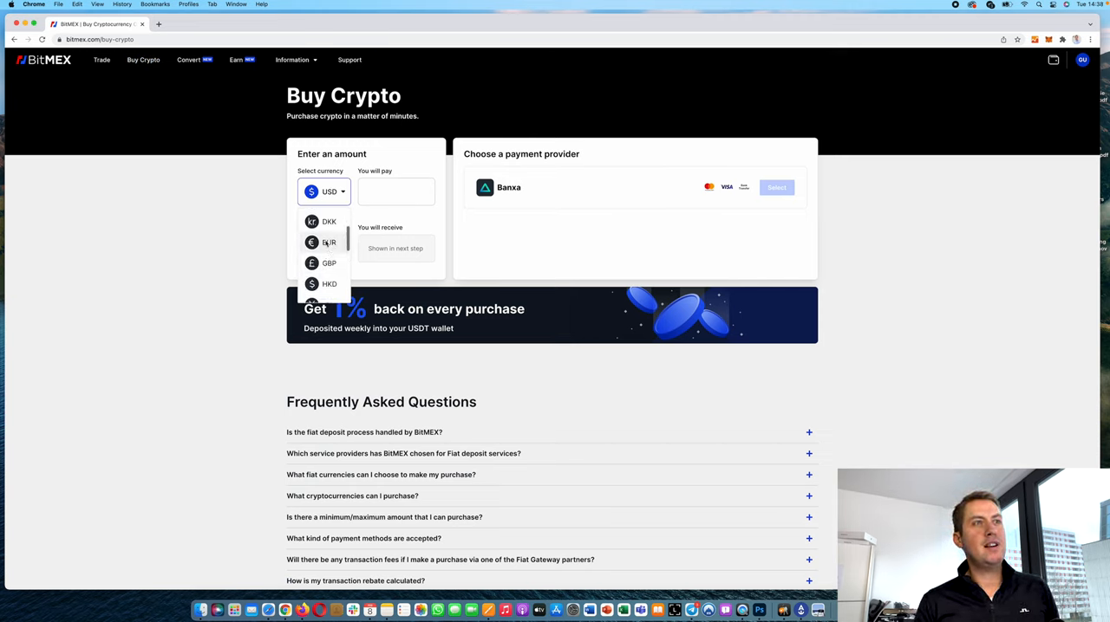
pyautogui.click(329, 242)
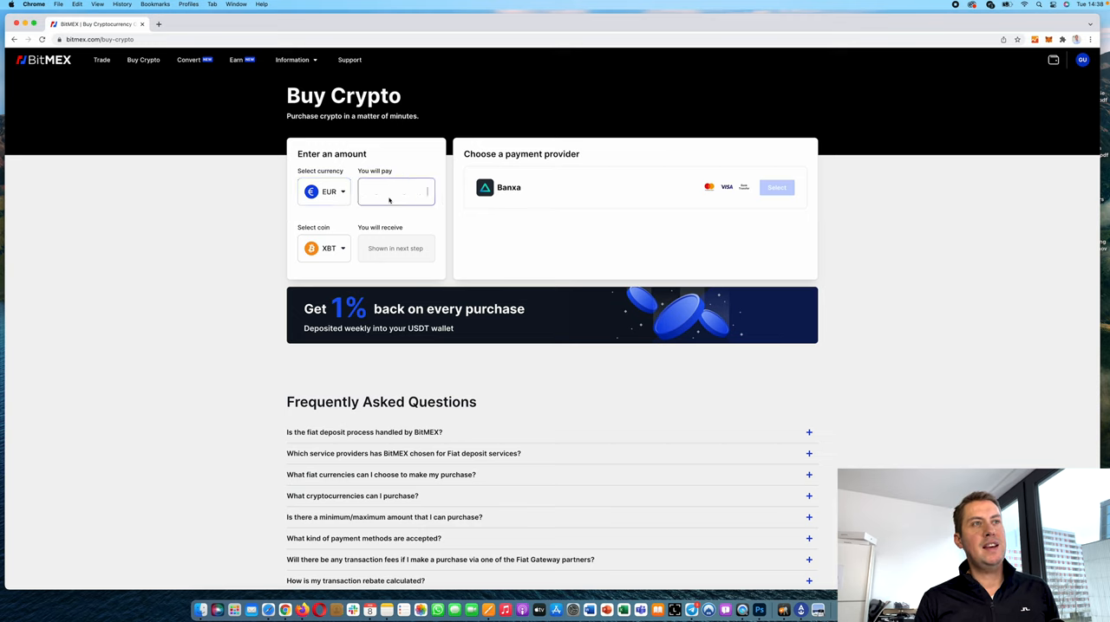
pyautogui.write('500')
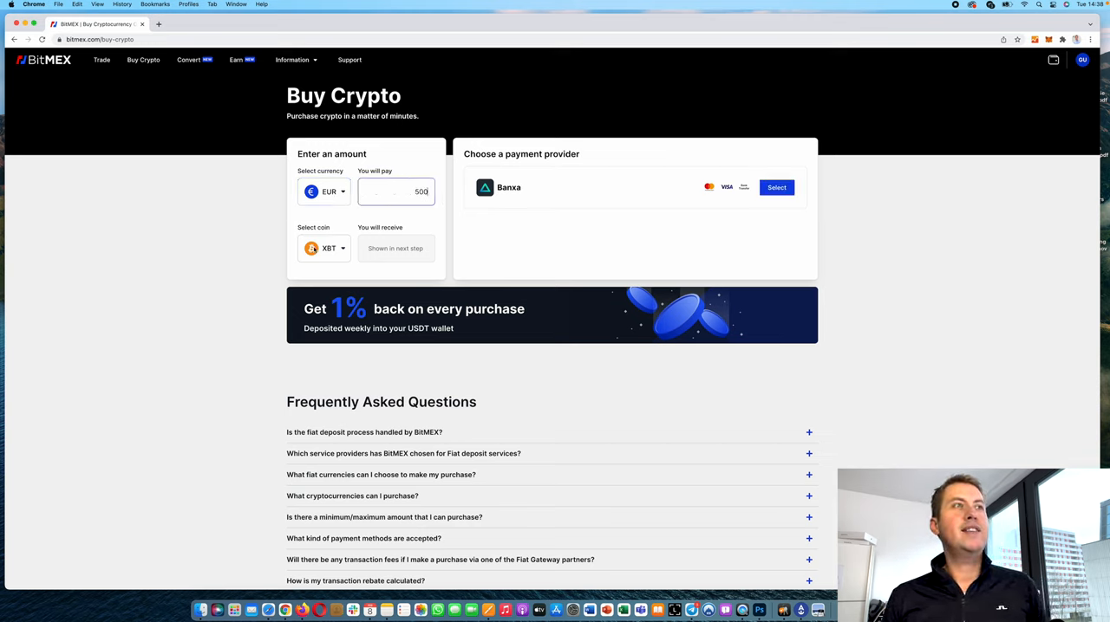
pyautogui.click(324, 249)
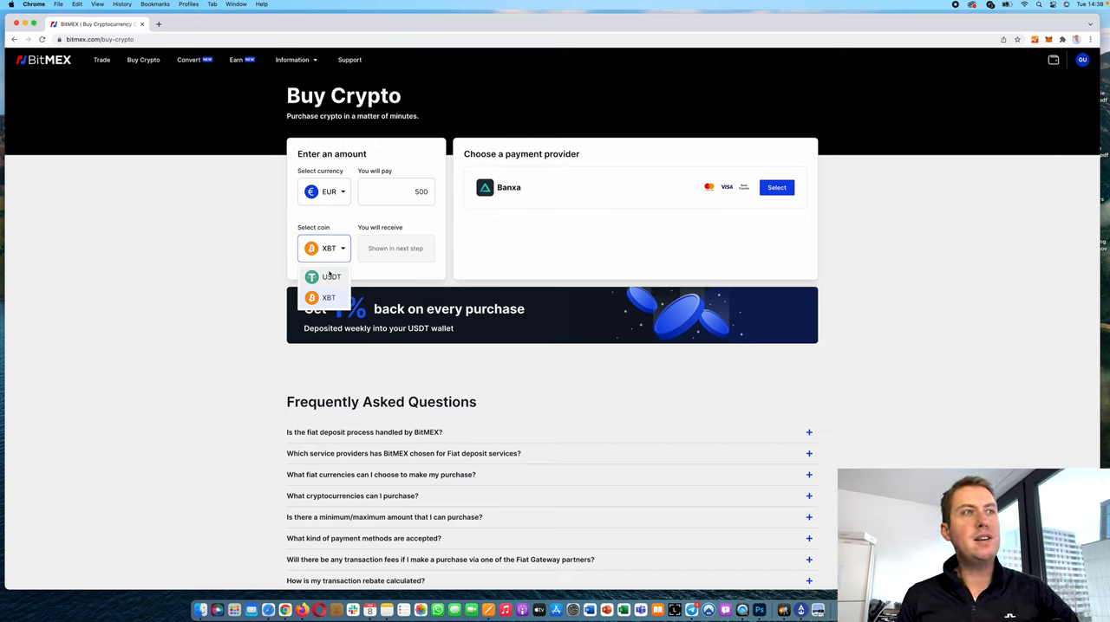
pyautogui.click(329, 298)
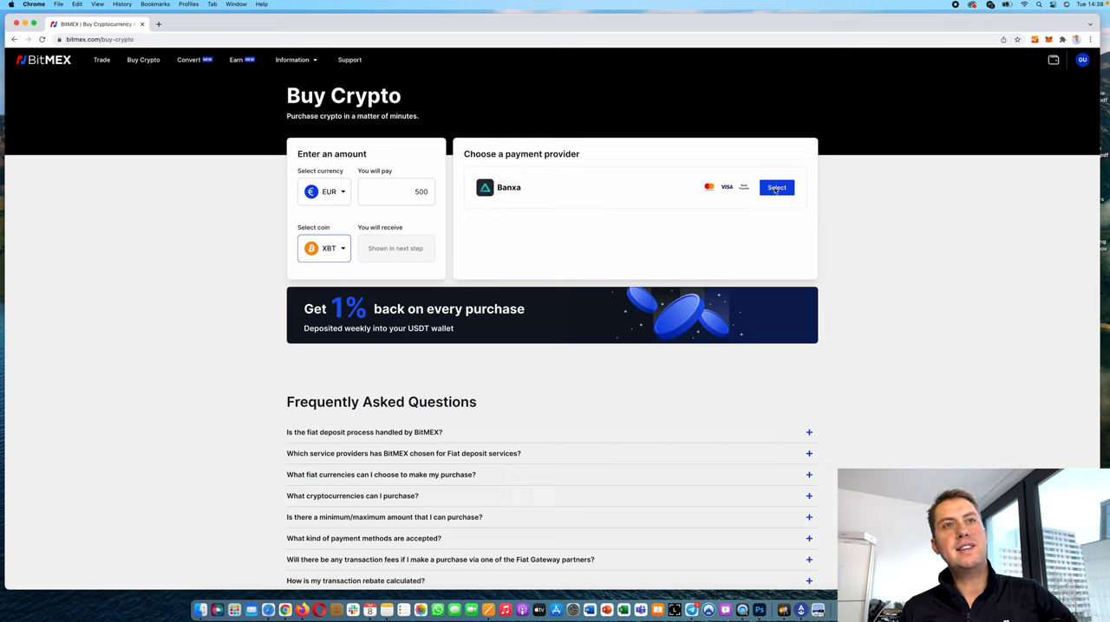
pyautogui.moveTo(752, 249)
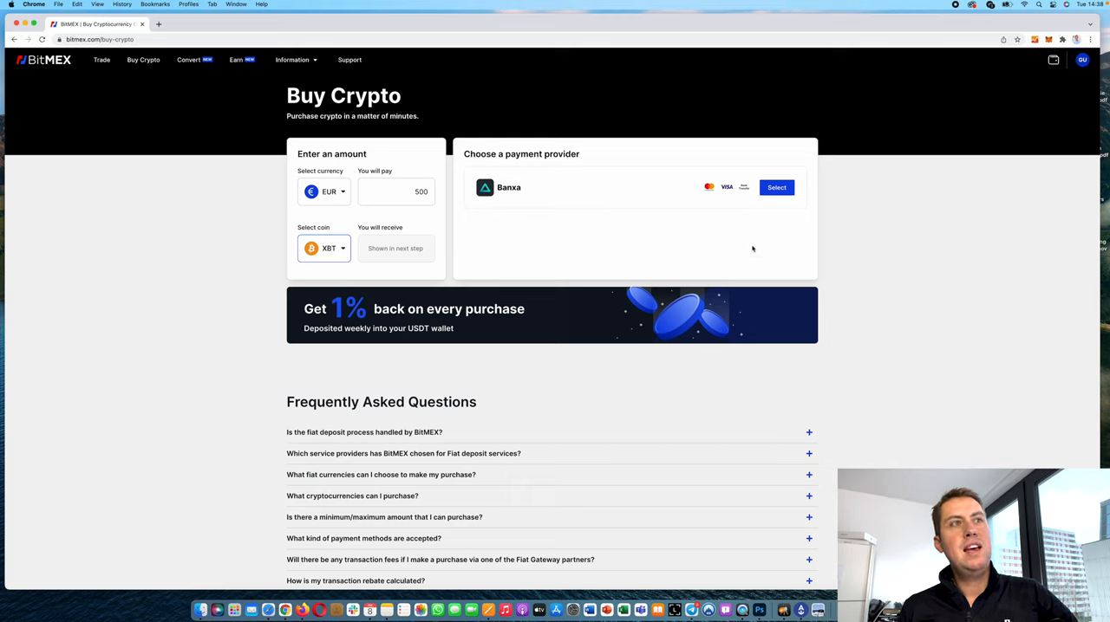
pyautogui.moveTo(740, 256)
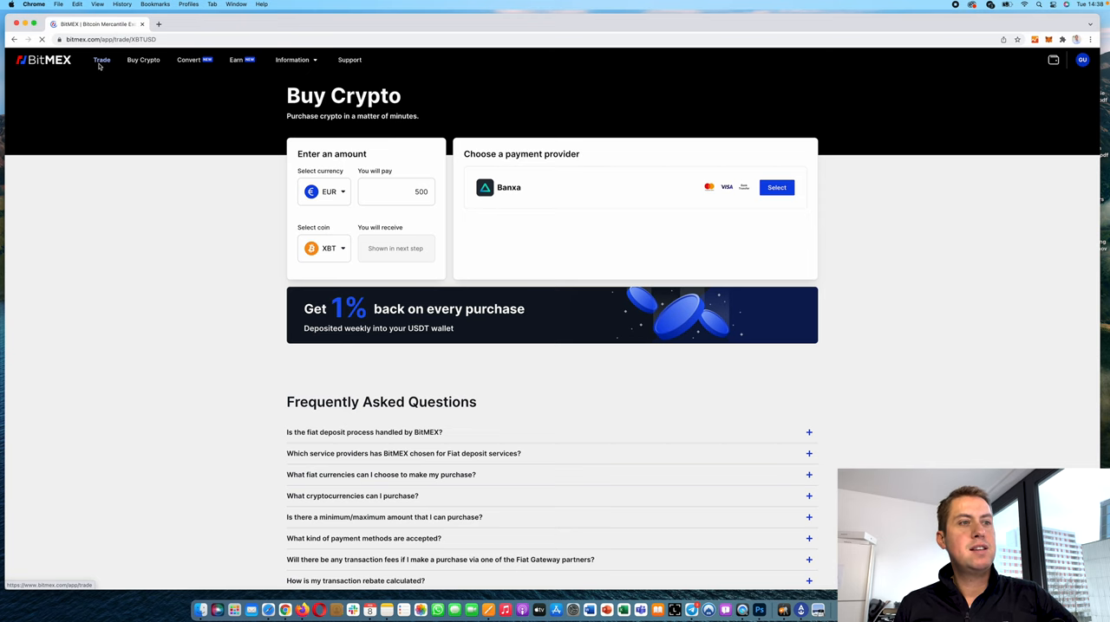
# Go to the Trade view for the XBTUSD perpetual contract.
pyautogui.click(102, 59)
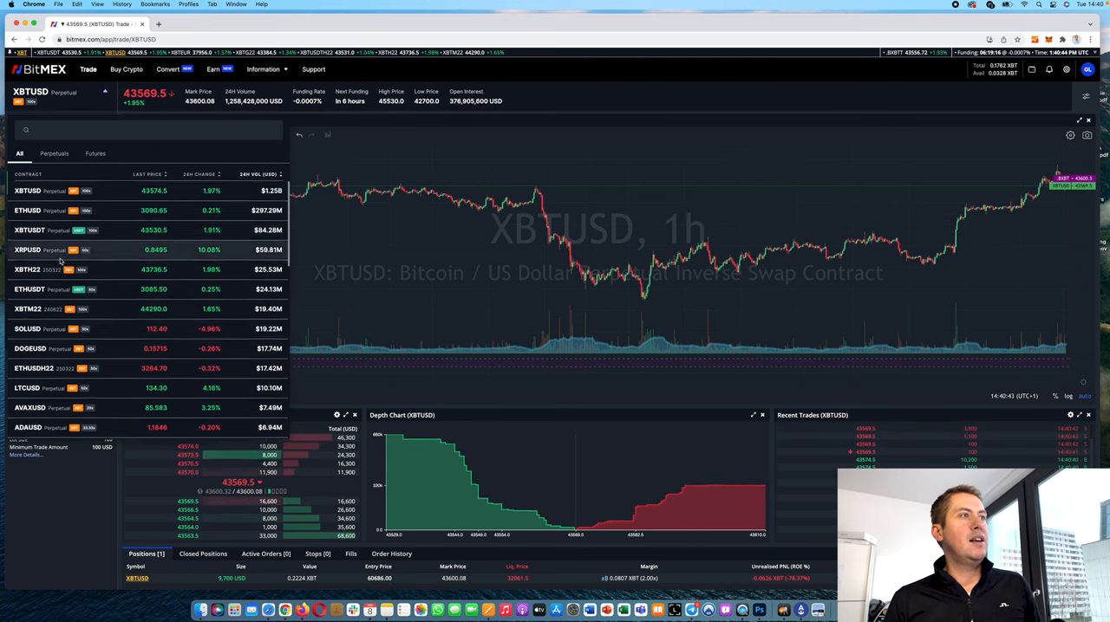
# Scroll the contract list, then filter it to futures like XBTH22, XBTM22 and ETHUSDH22.
pyautogui.scroll(-3)
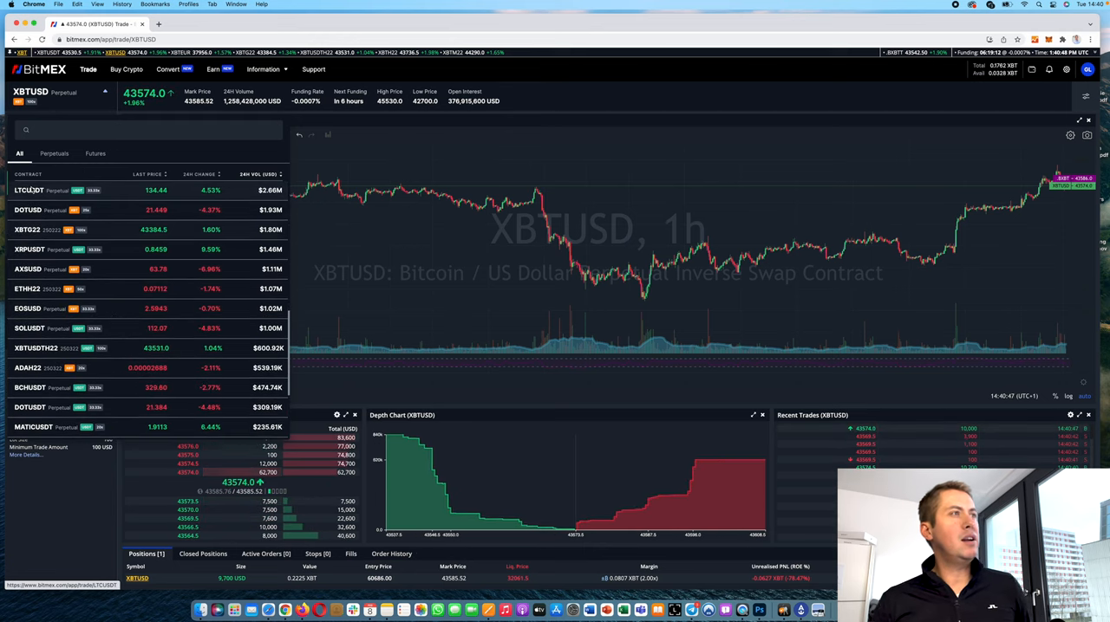
pyautogui.scroll(-3)
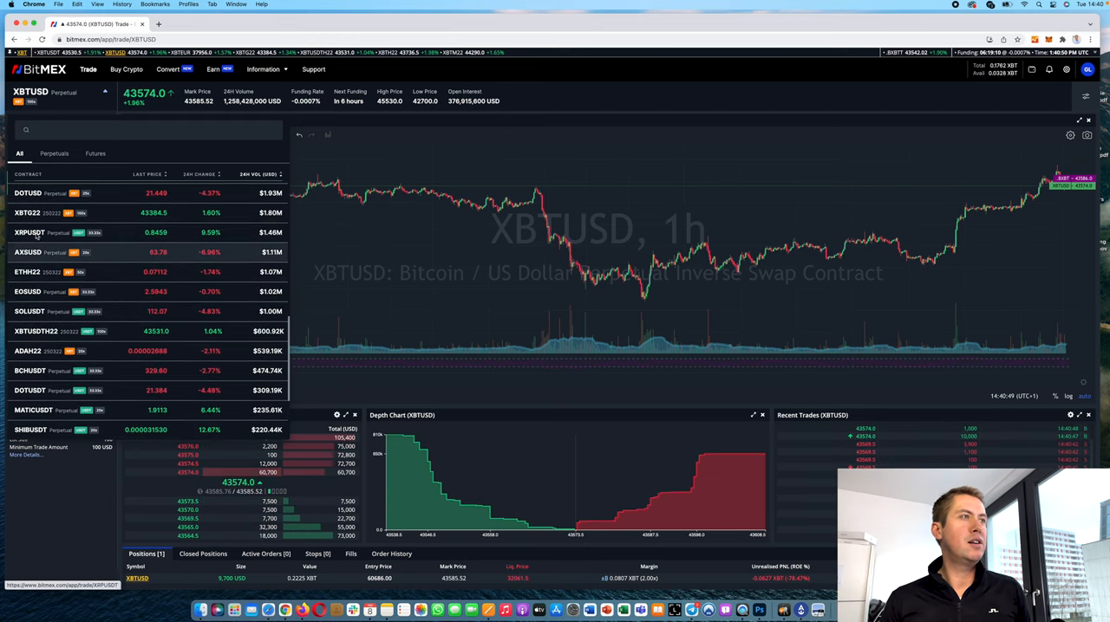
pyautogui.scroll(-3)
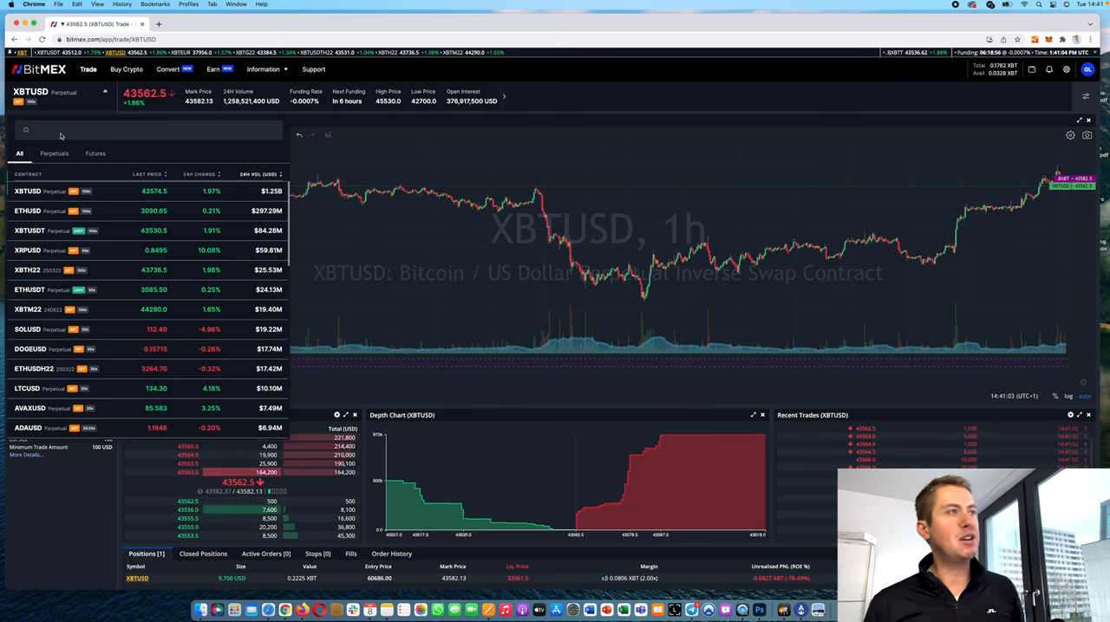
pyautogui.click(54, 153)
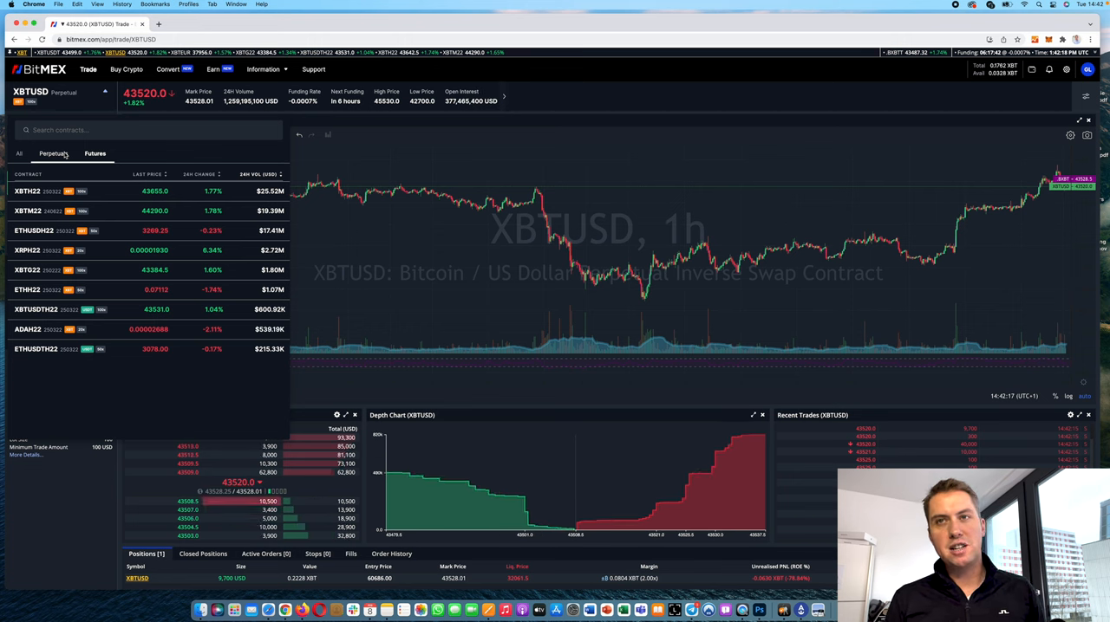
# Switch the contract list back to perpetuals and view the empty Active Orders tab.
pyautogui.click(53, 153)
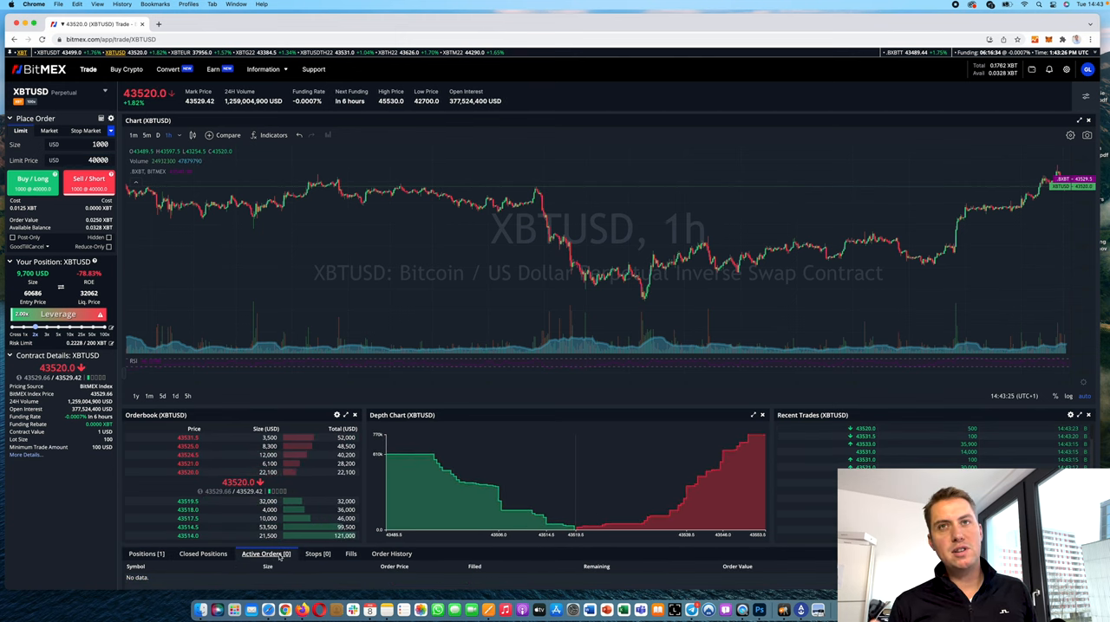
pyautogui.moveTo(1003, 296)
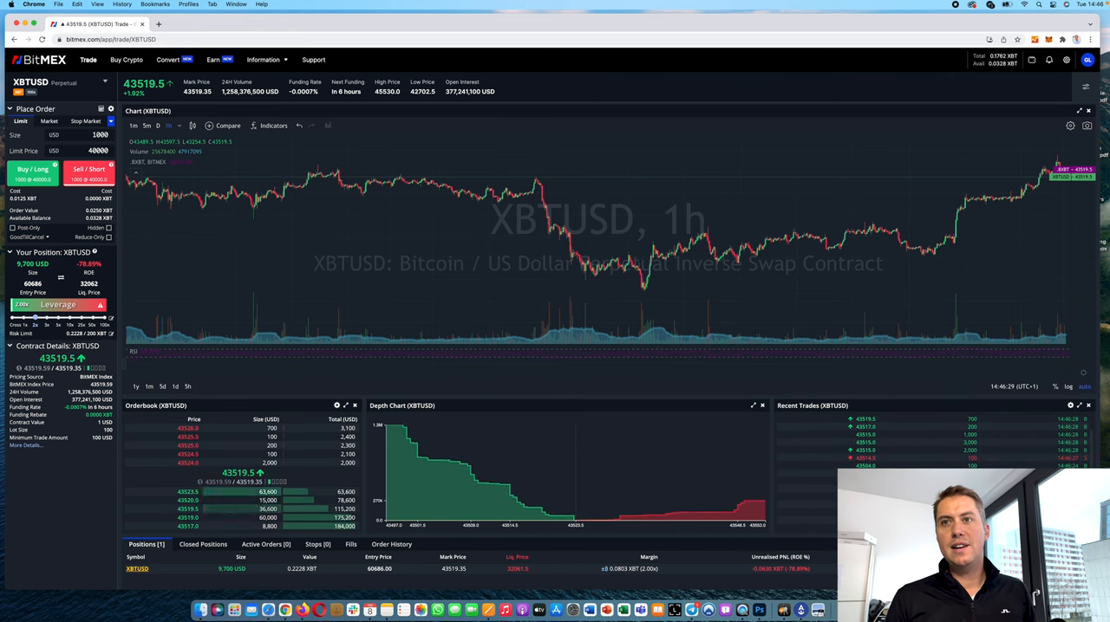
pyautogui.click(189, 23)
pyautogui.write('bitmex.com/app/fees')
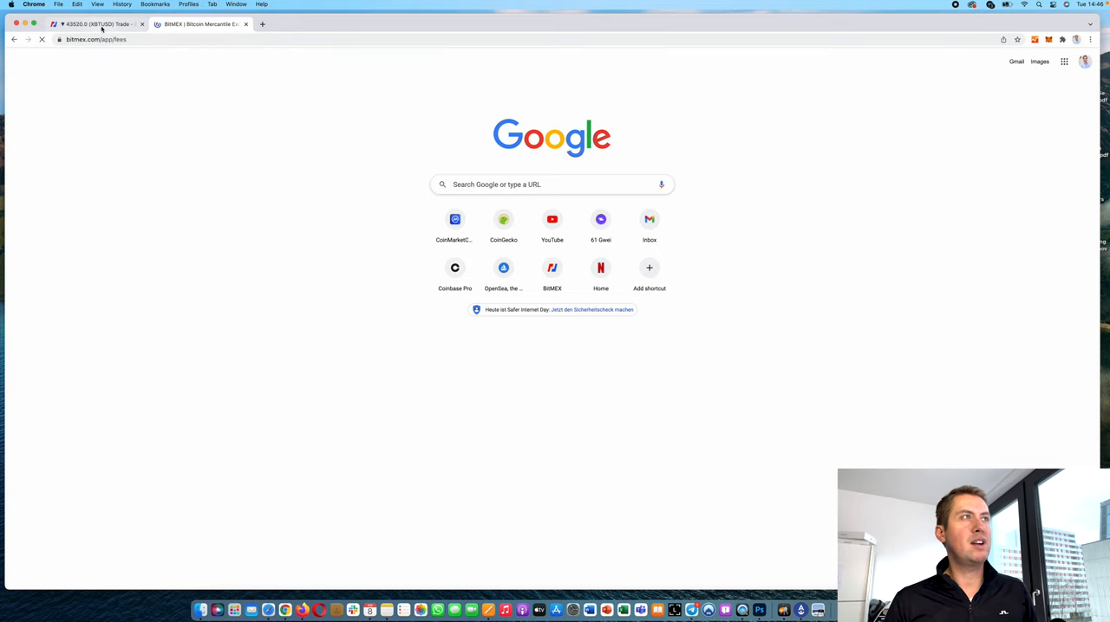
pyautogui.click(199, 24)
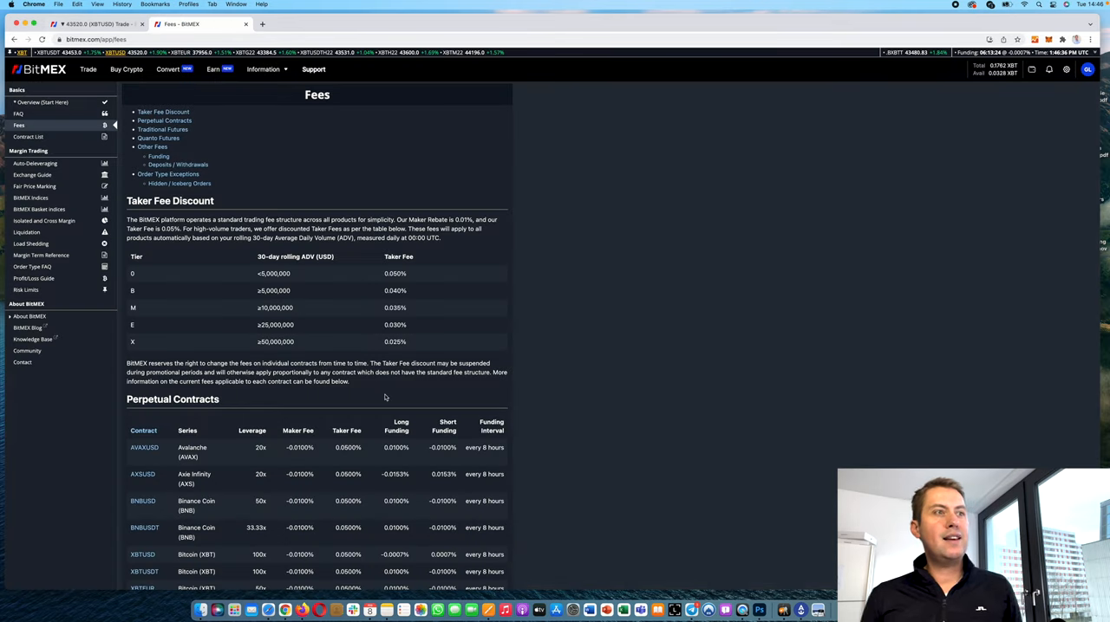
pyautogui.scroll(-3)
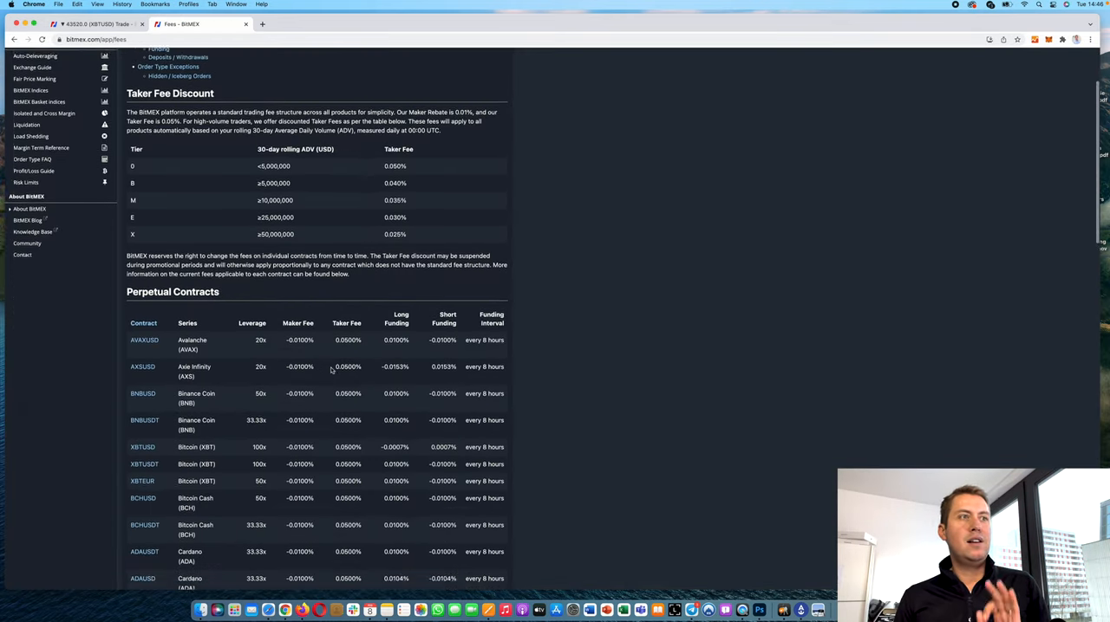
pyautogui.scroll(-3)
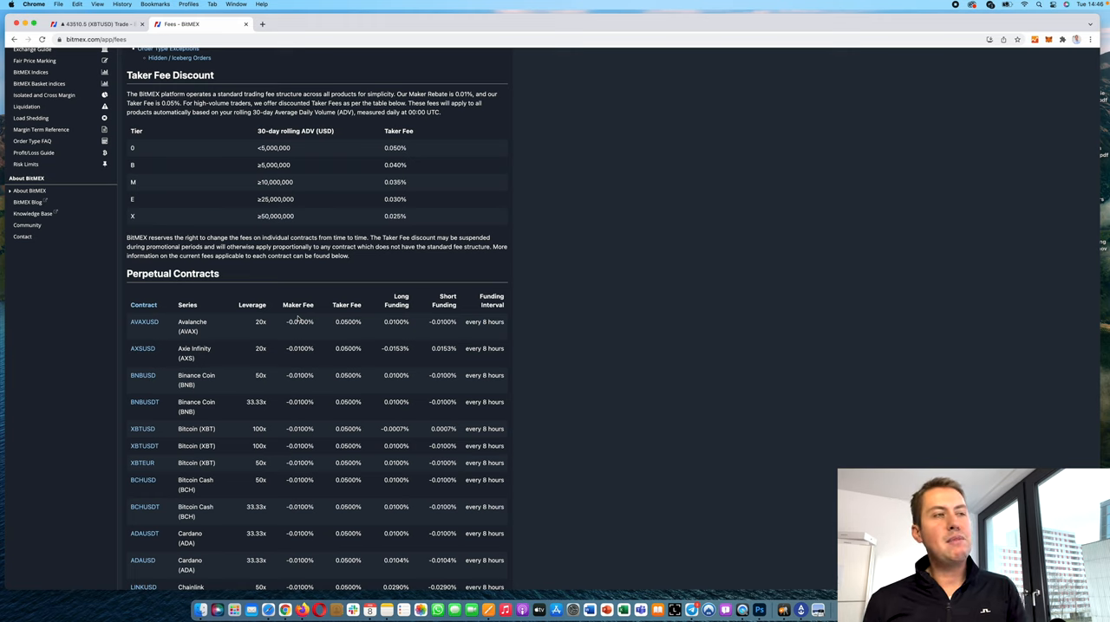
pyautogui.moveTo(315, 336)
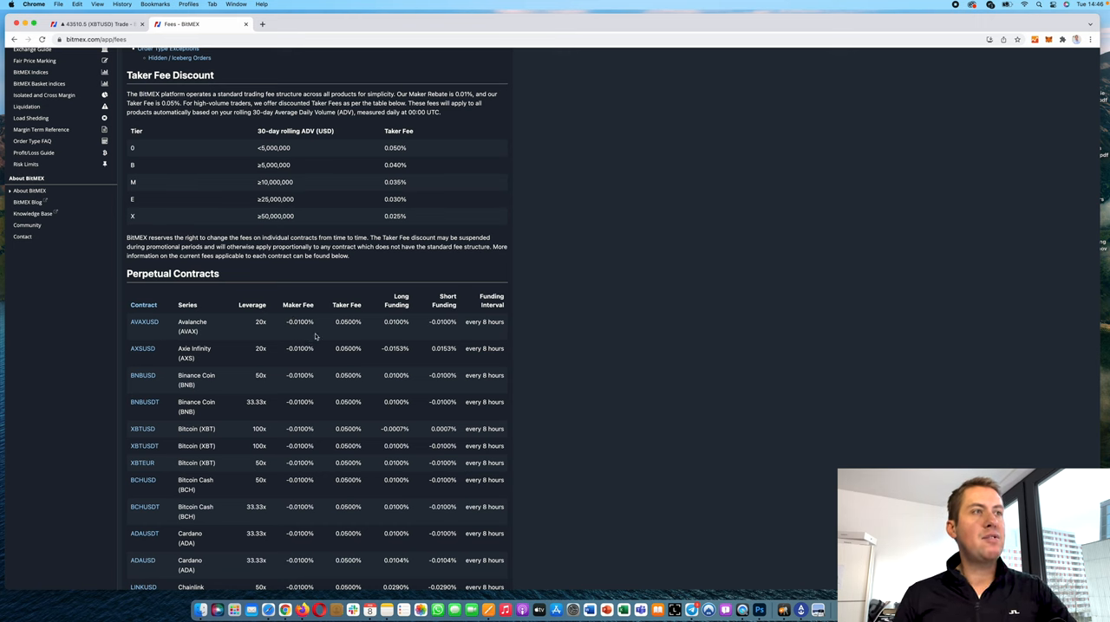
pyautogui.moveTo(318, 423)
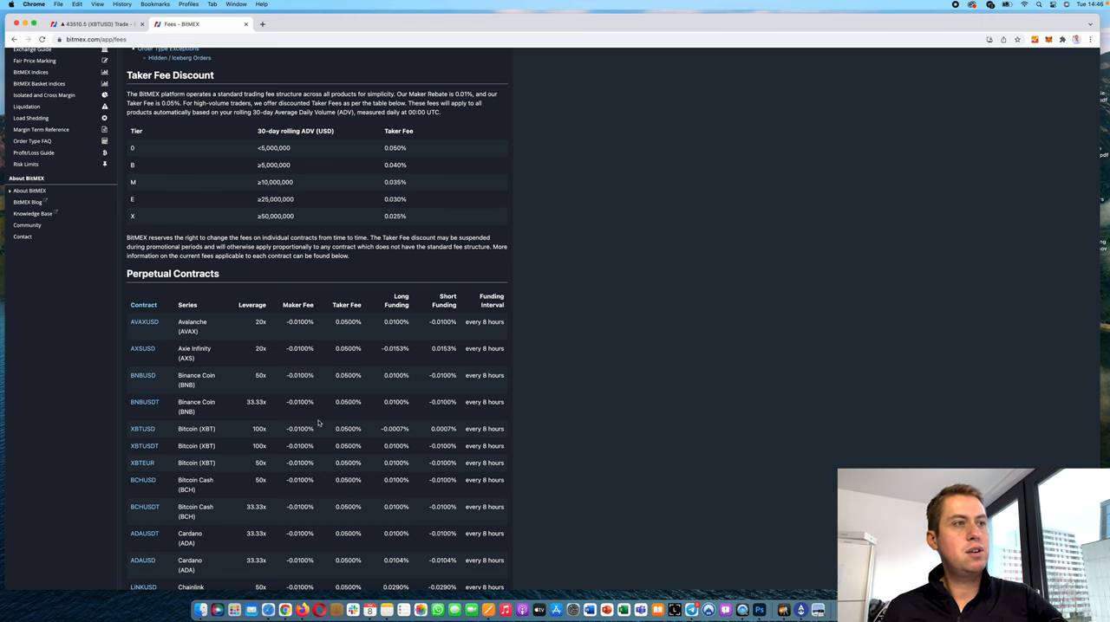
pyautogui.scroll(-3)
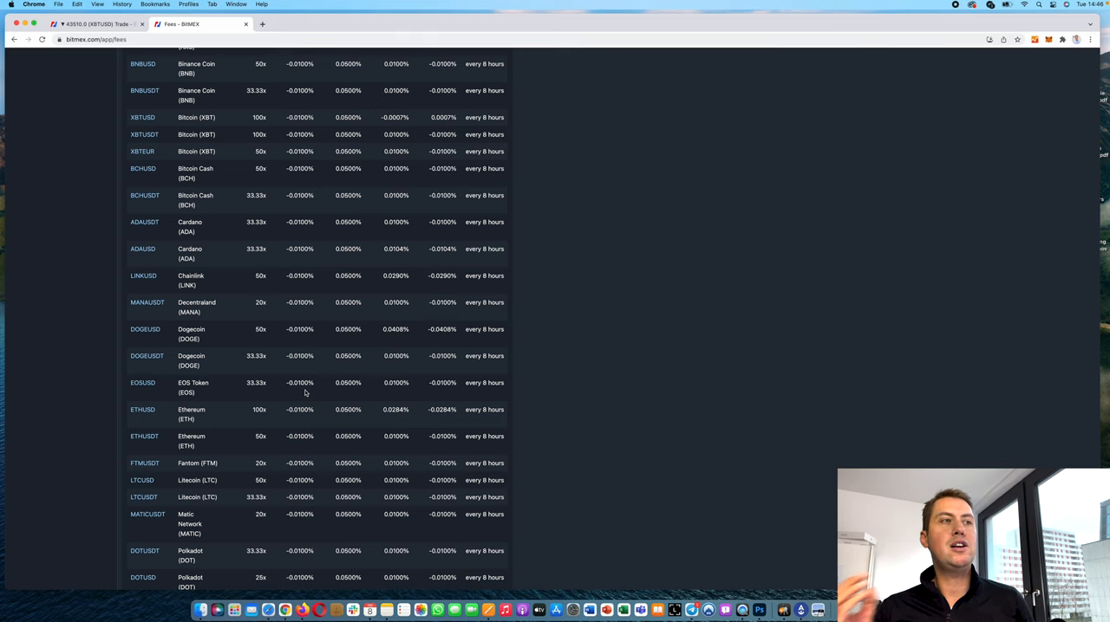
pyautogui.scroll(3)
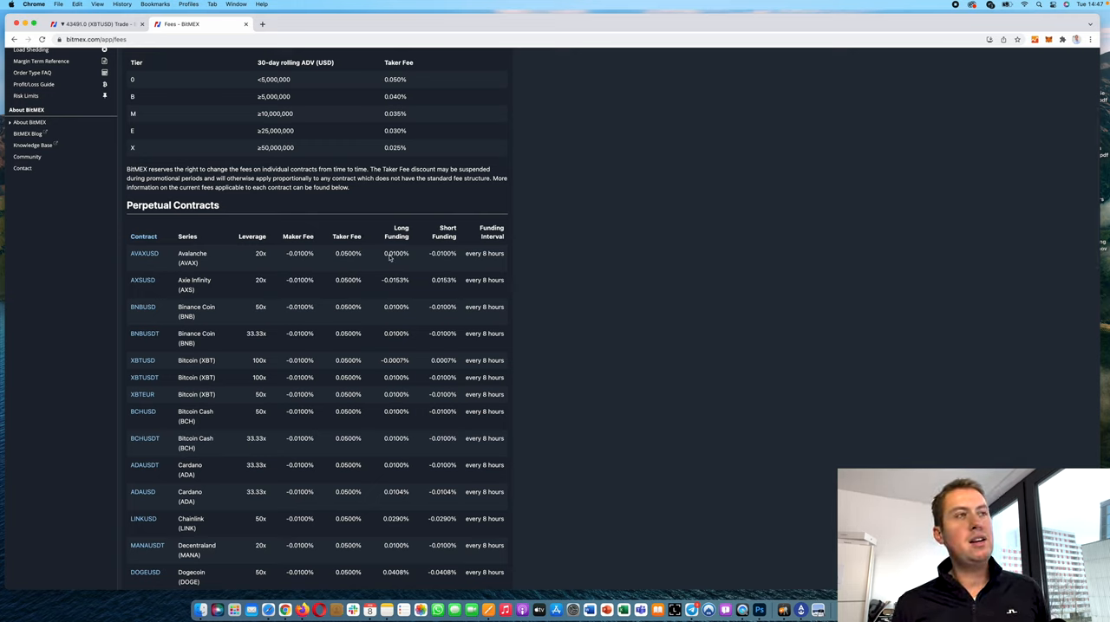
pyautogui.scroll(-3)
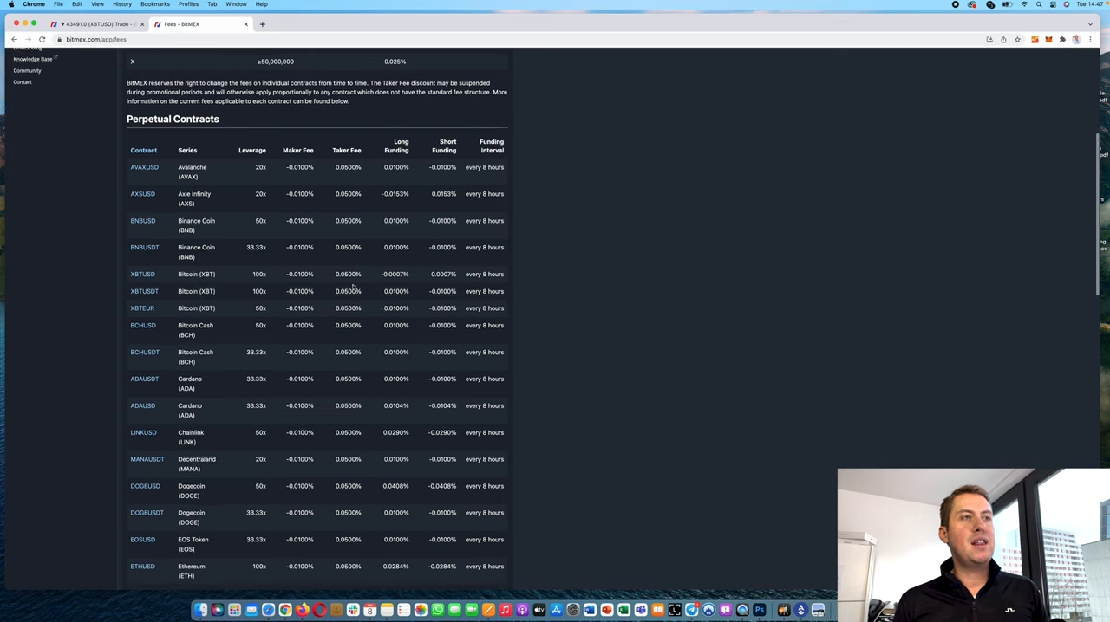
pyautogui.scroll(-3)
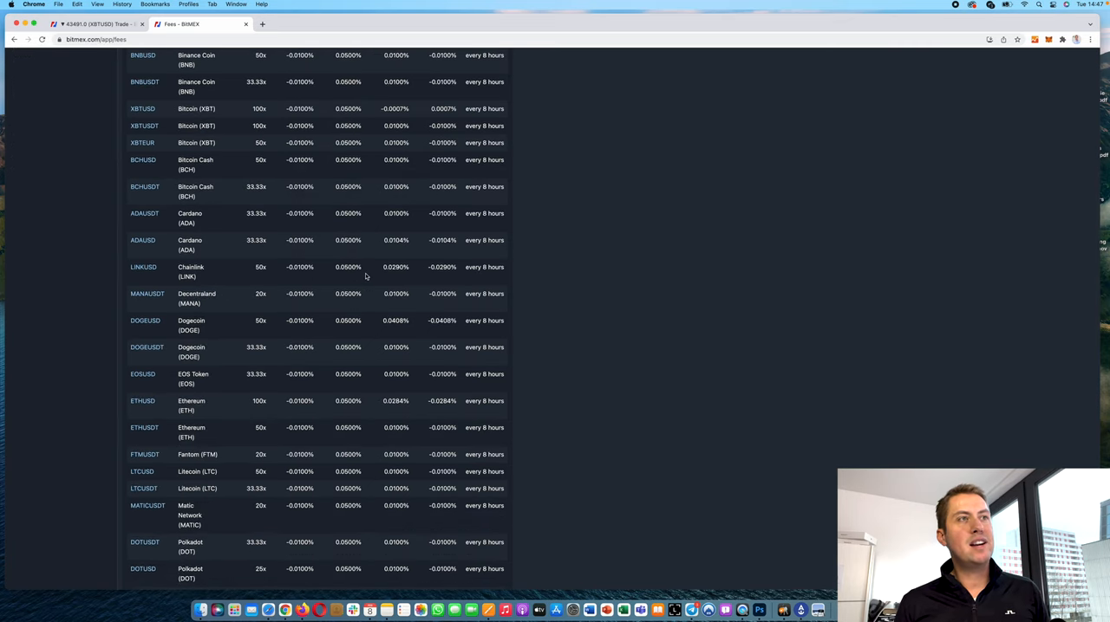
pyautogui.scroll(3)
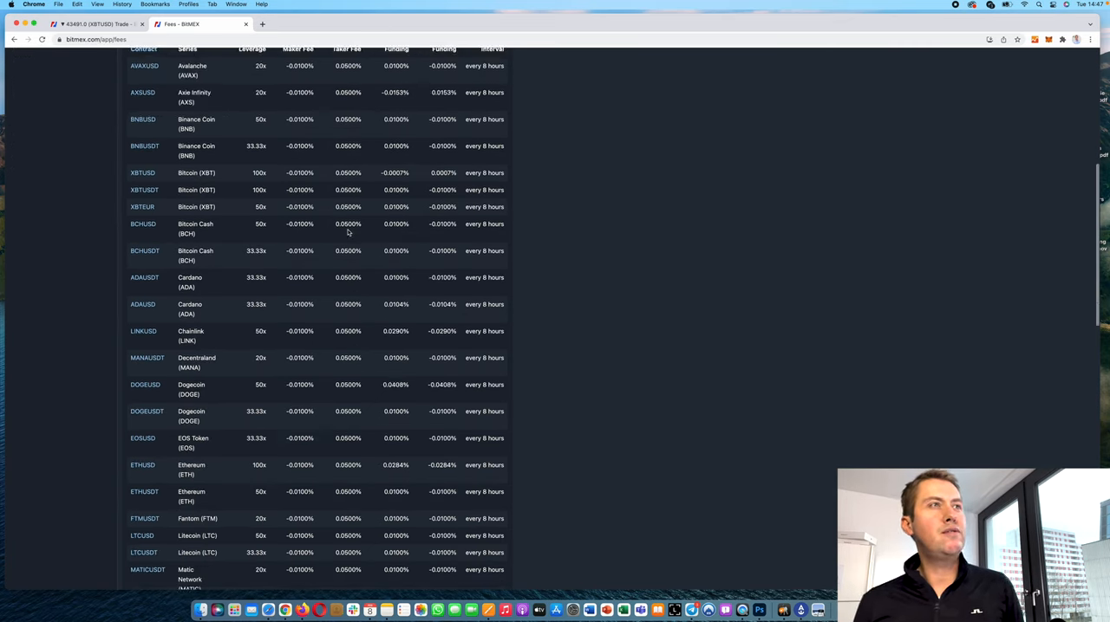
pyautogui.scroll(-3)
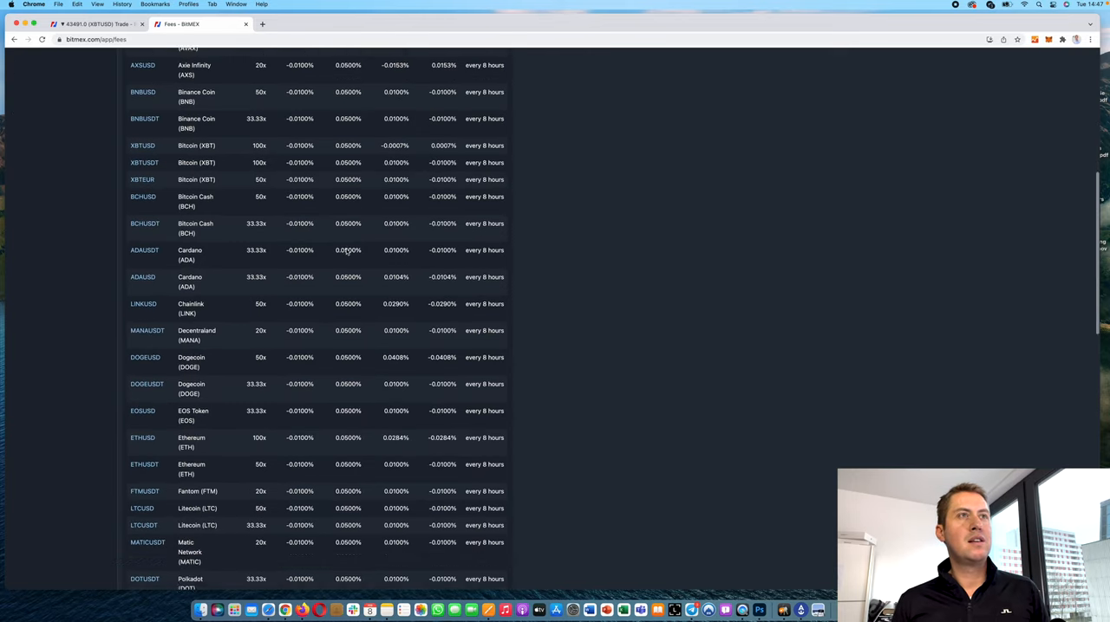
pyautogui.scroll(3)
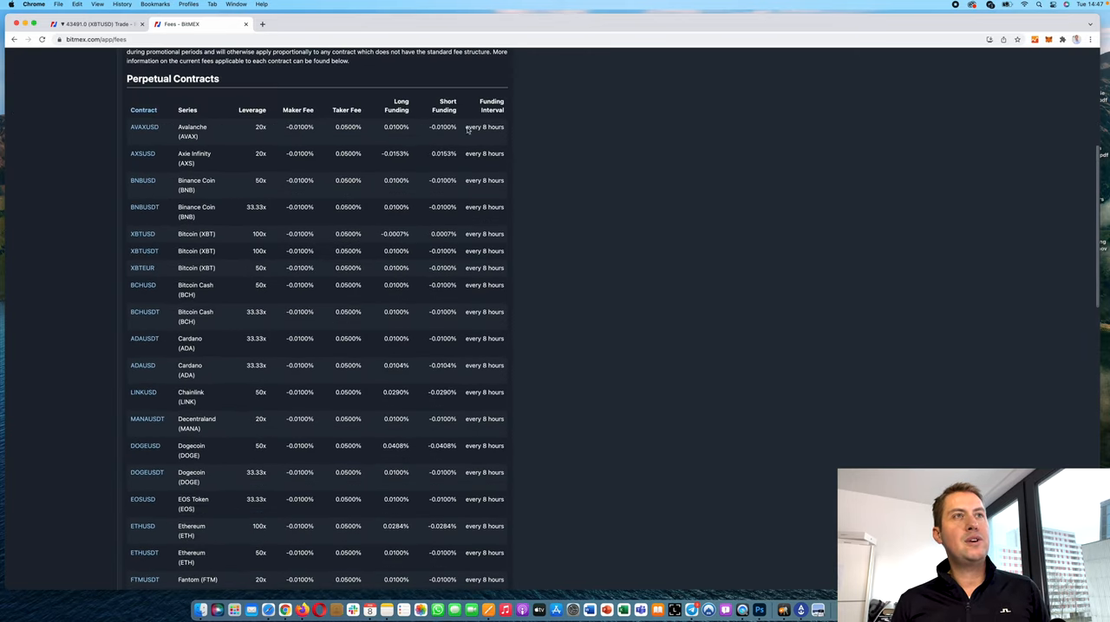
pyautogui.scroll(-3)
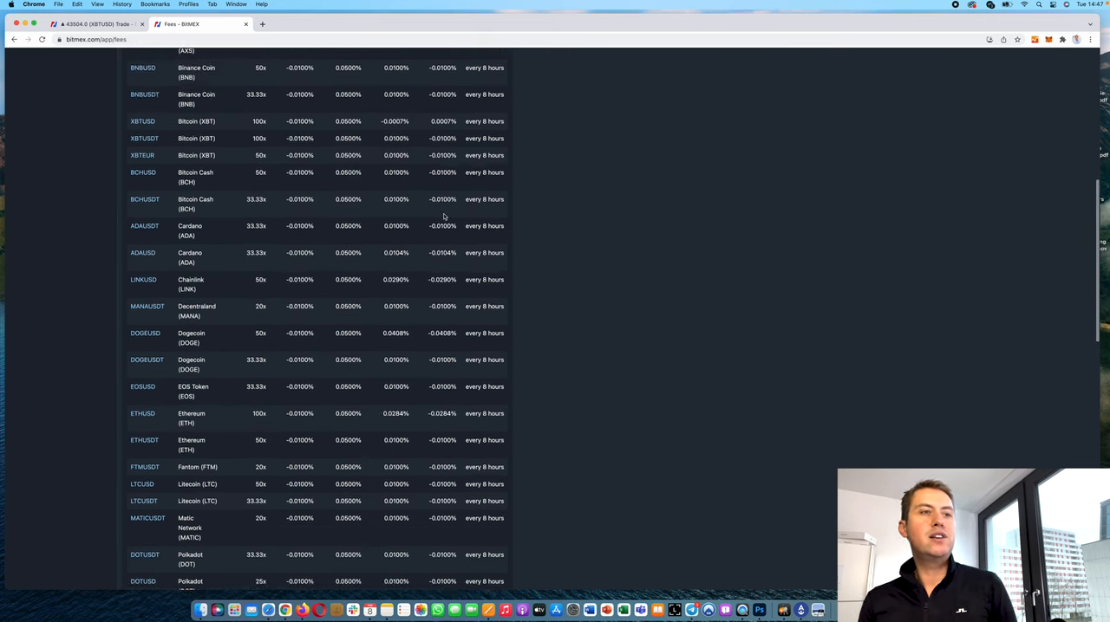
pyautogui.scroll(3)
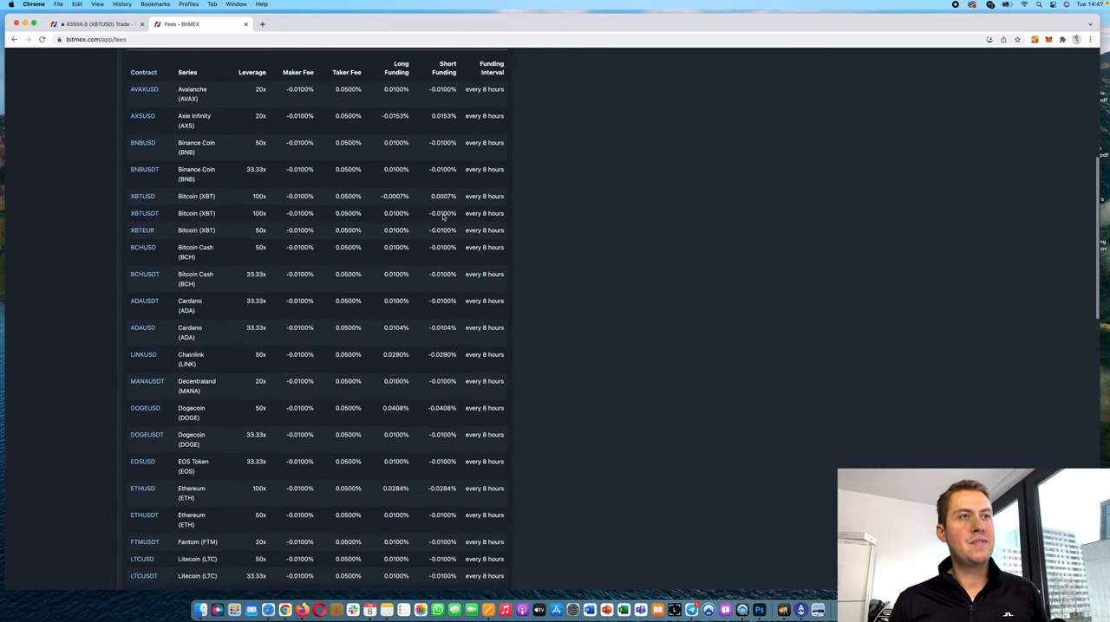
pyautogui.scroll(3)
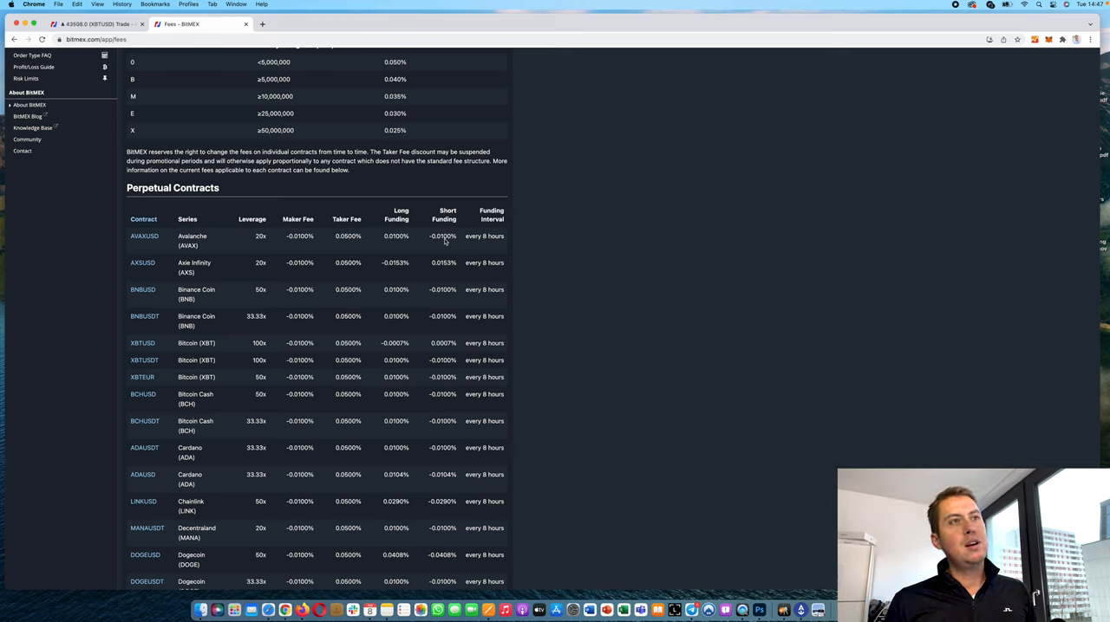
pyautogui.moveTo(459, 241)
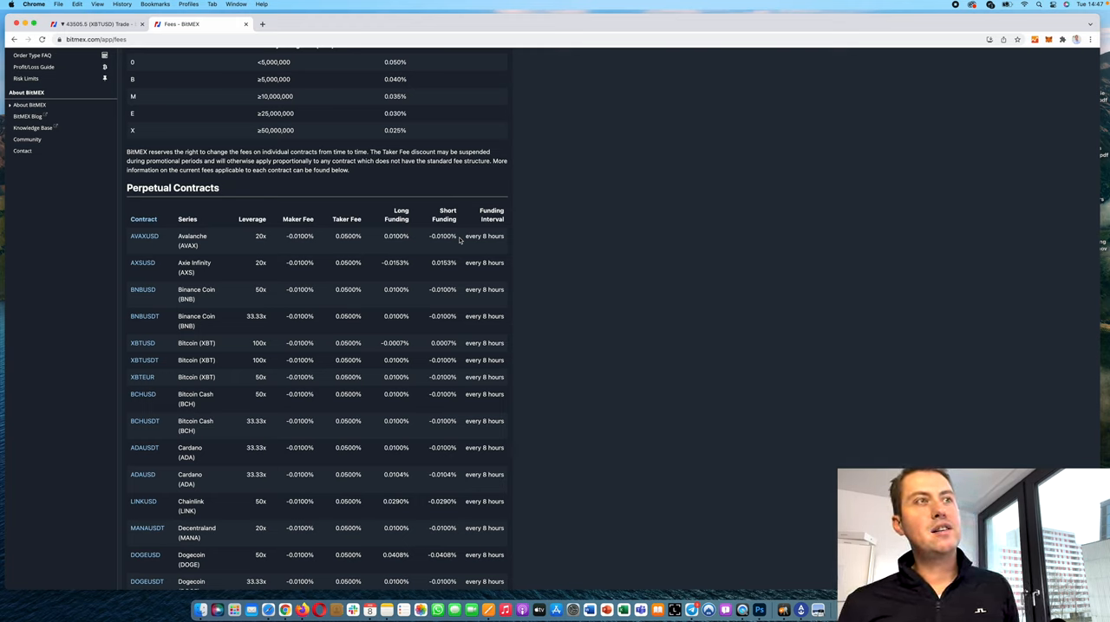
pyautogui.moveTo(439, 229)
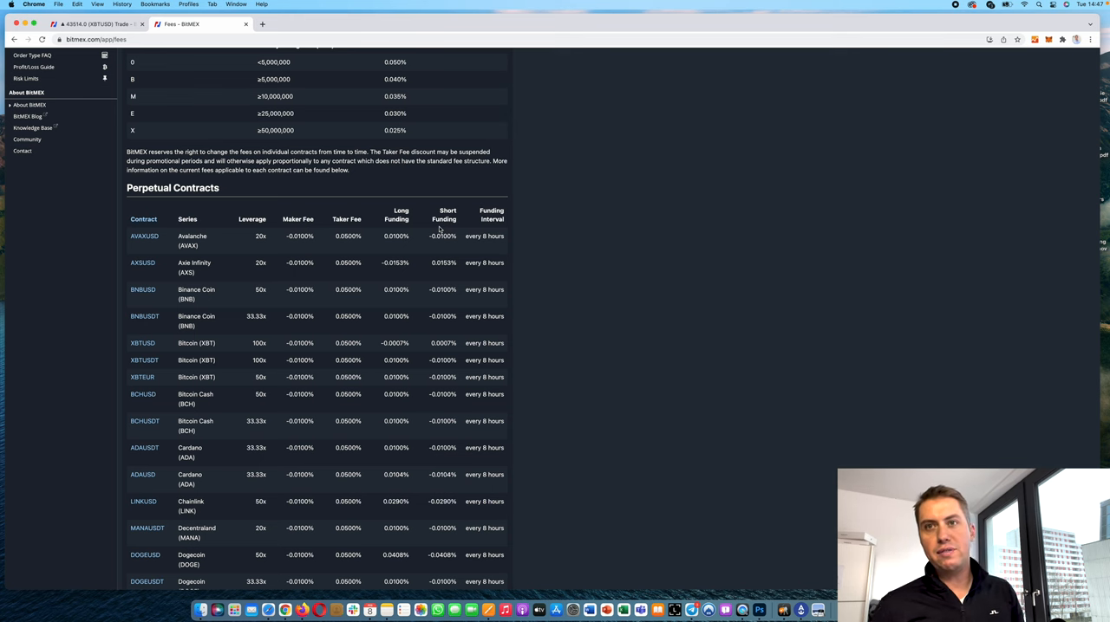
pyautogui.scroll(3)
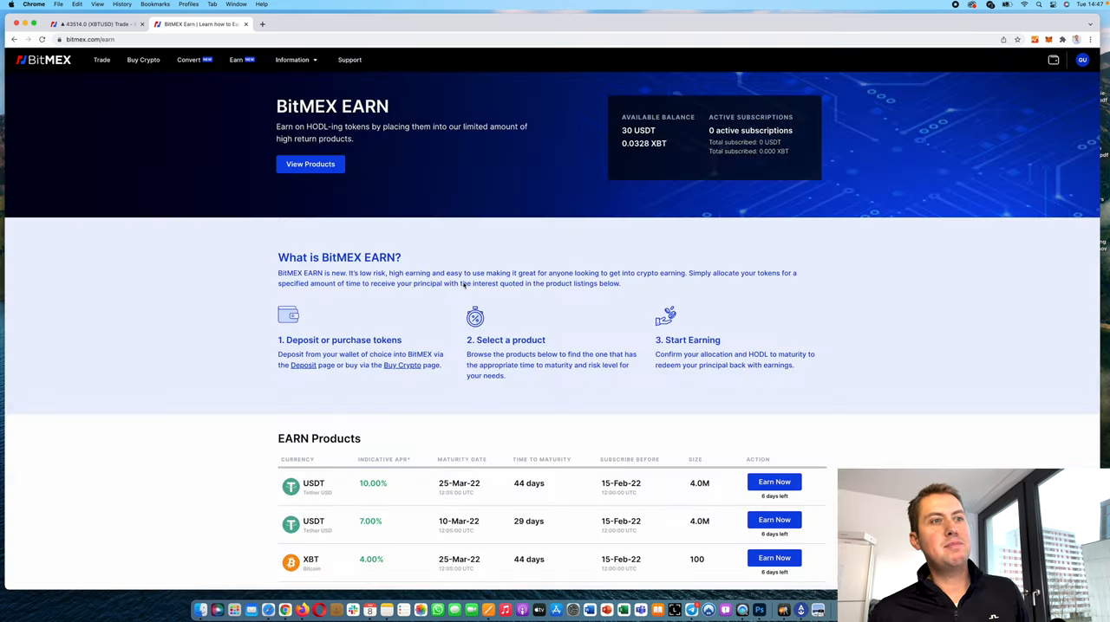
# Scroll the BitMEX Earn page to the EARN Products table of USDT and XBT offers.
pyautogui.scroll(-3)
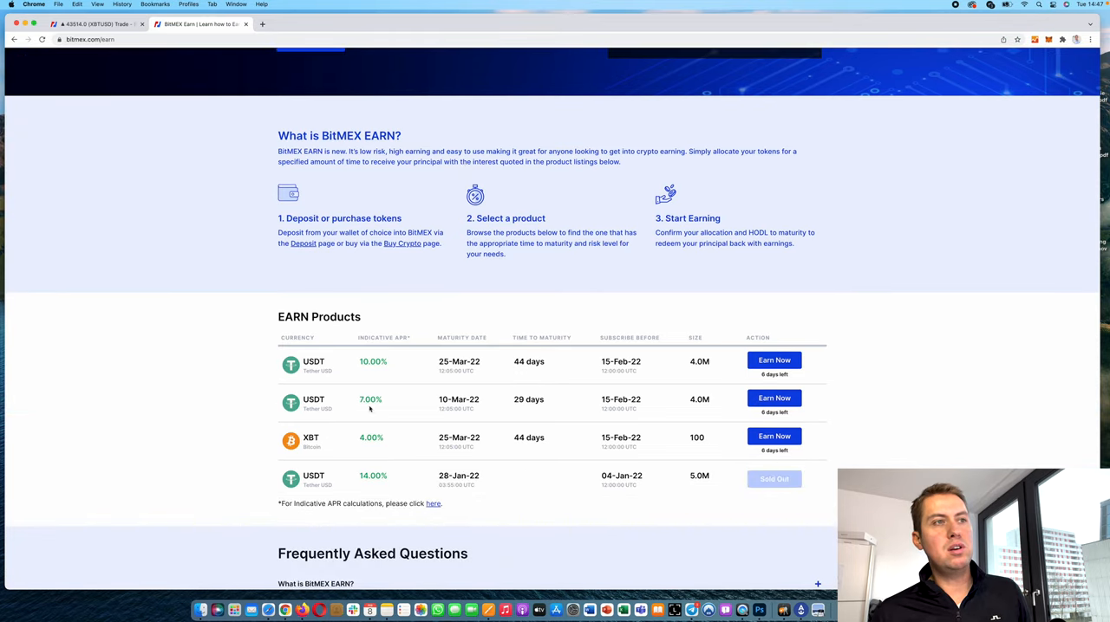
pyautogui.moveTo(569, 400)
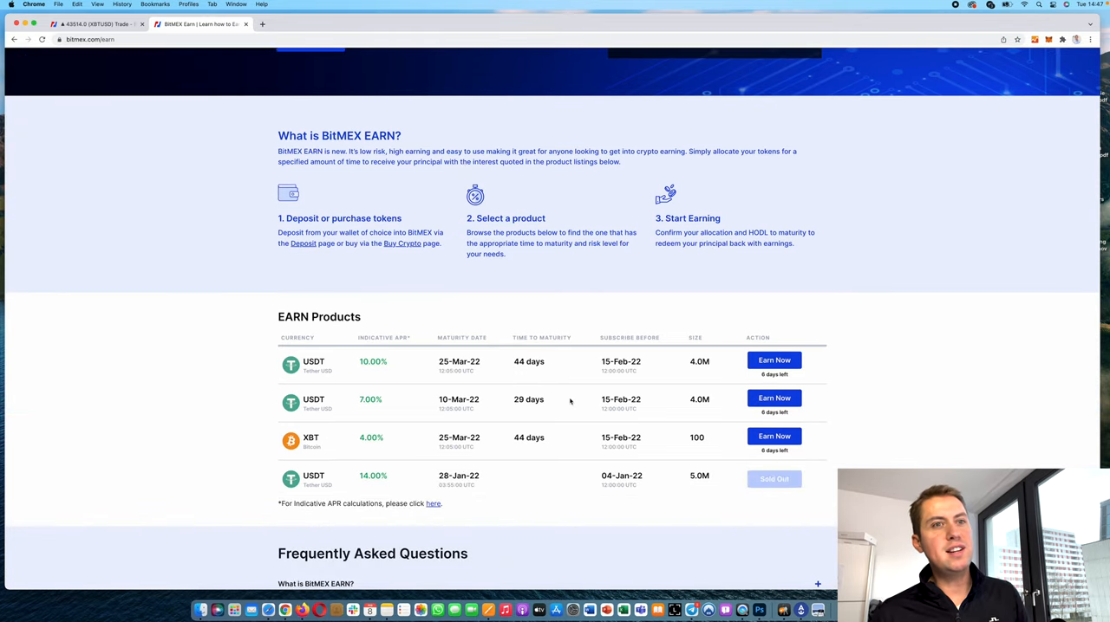
pyautogui.moveTo(401, 438)
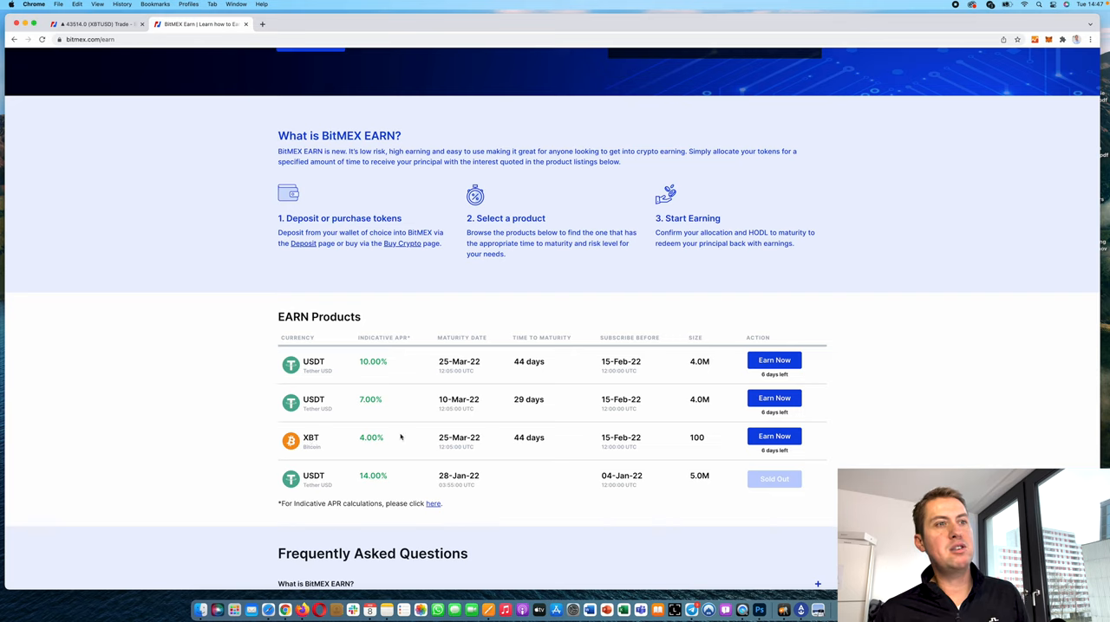
pyautogui.moveTo(617, 446)
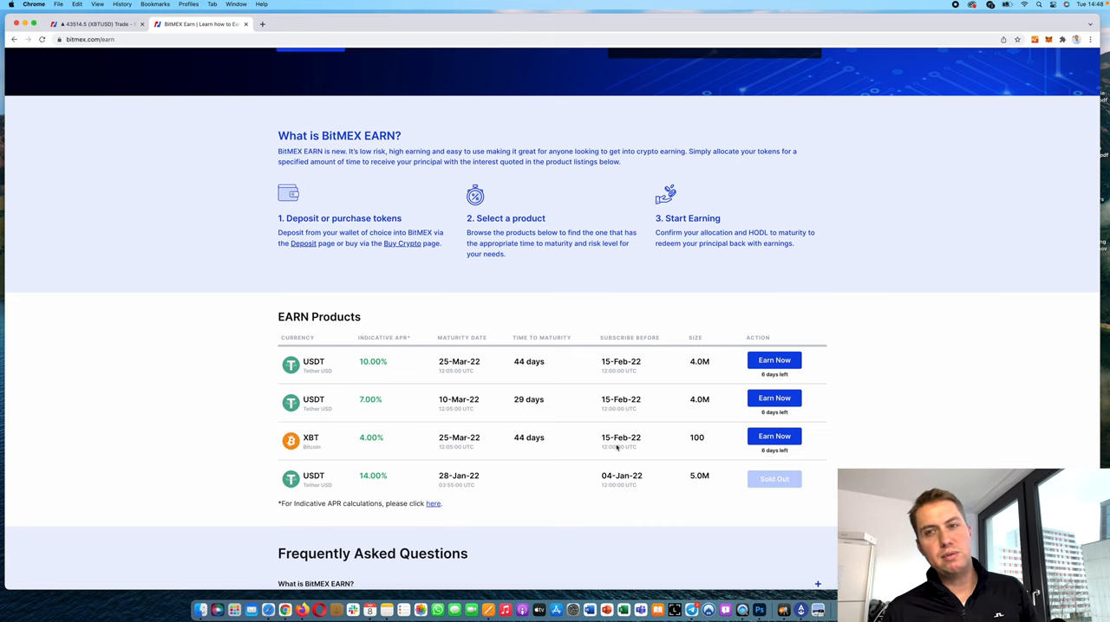
pyautogui.moveTo(477, 438)
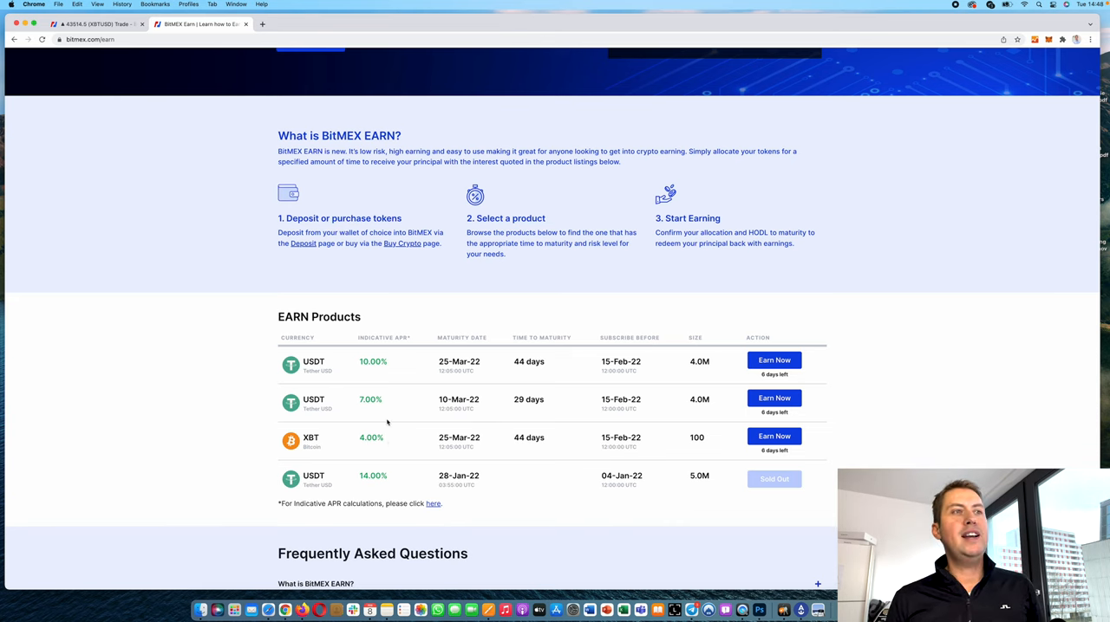
pyautogui.moveTo(373, 446)
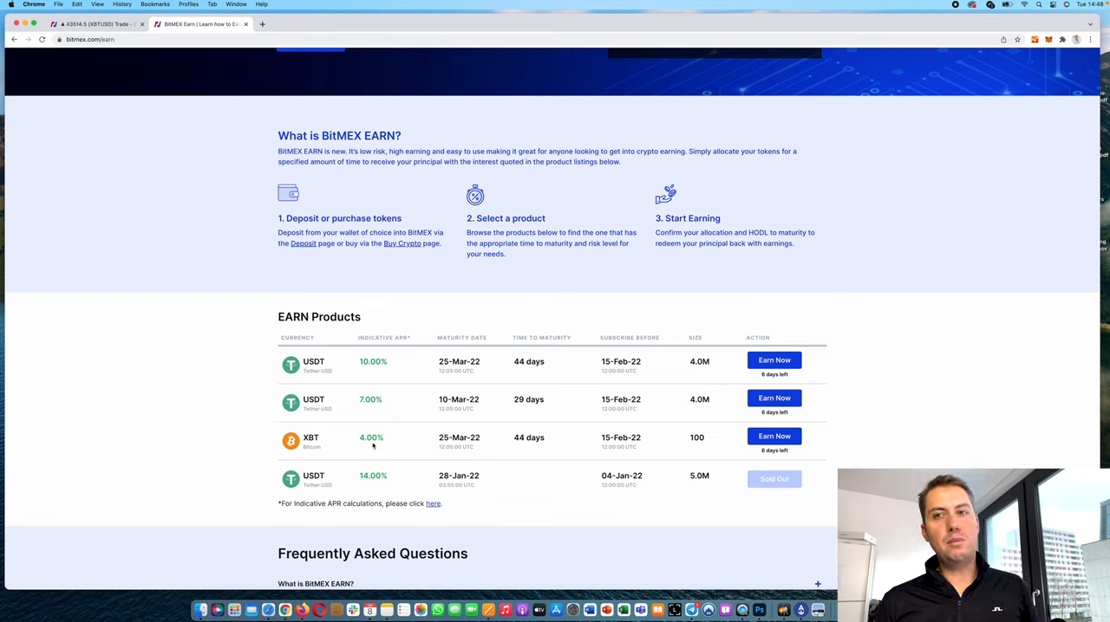
pyautogui.moveTo(368, 392)
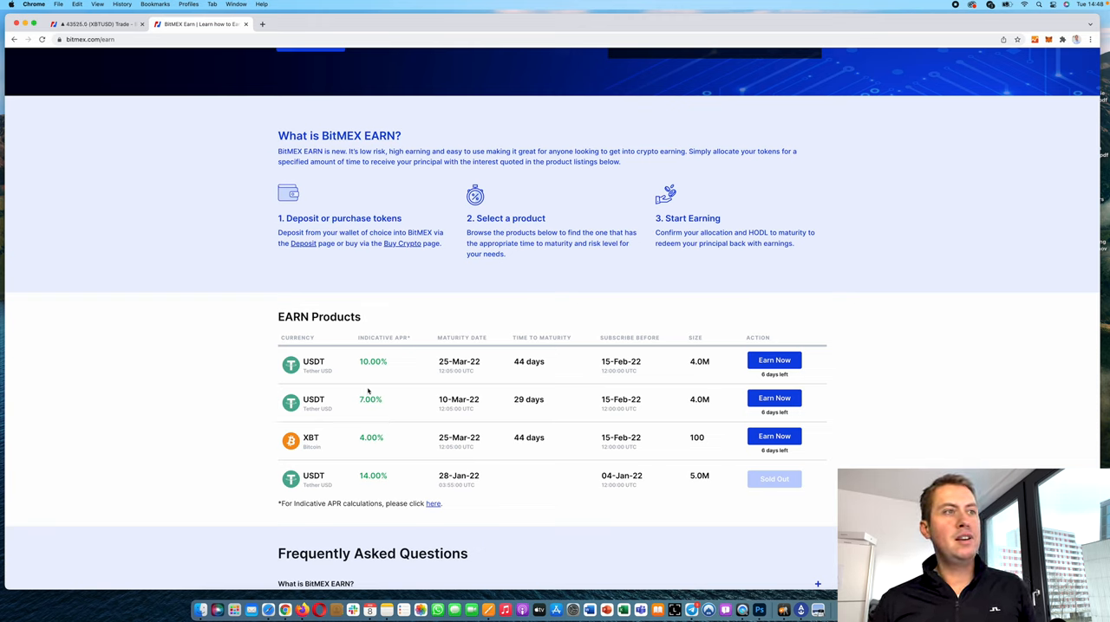
pyautogui.moveTo(411, 367)
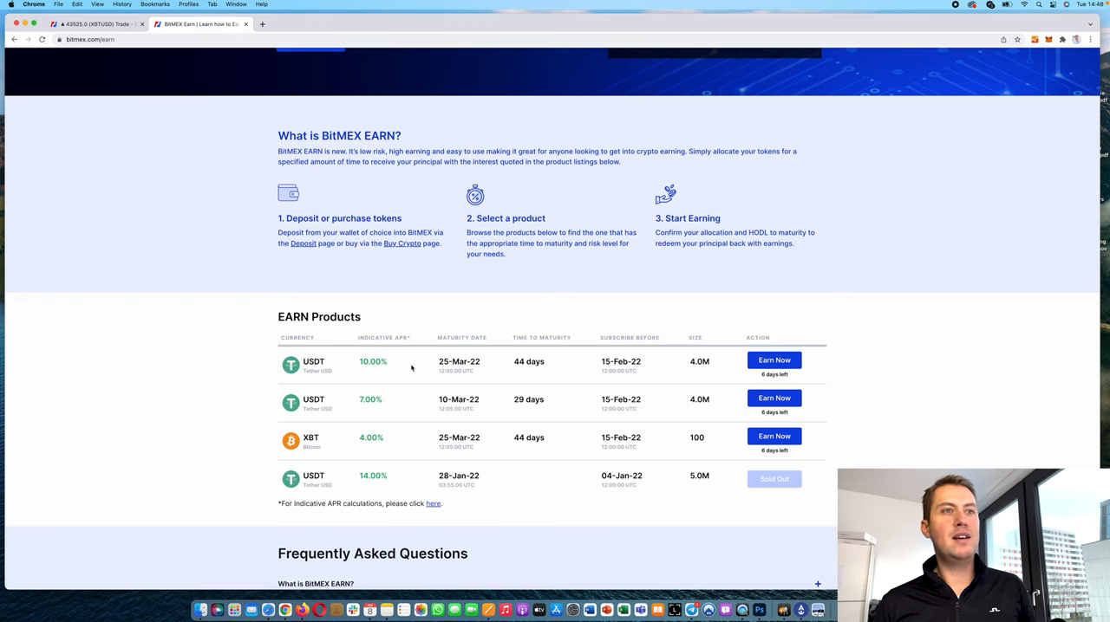
pyautogui.moveTo(594, 389)
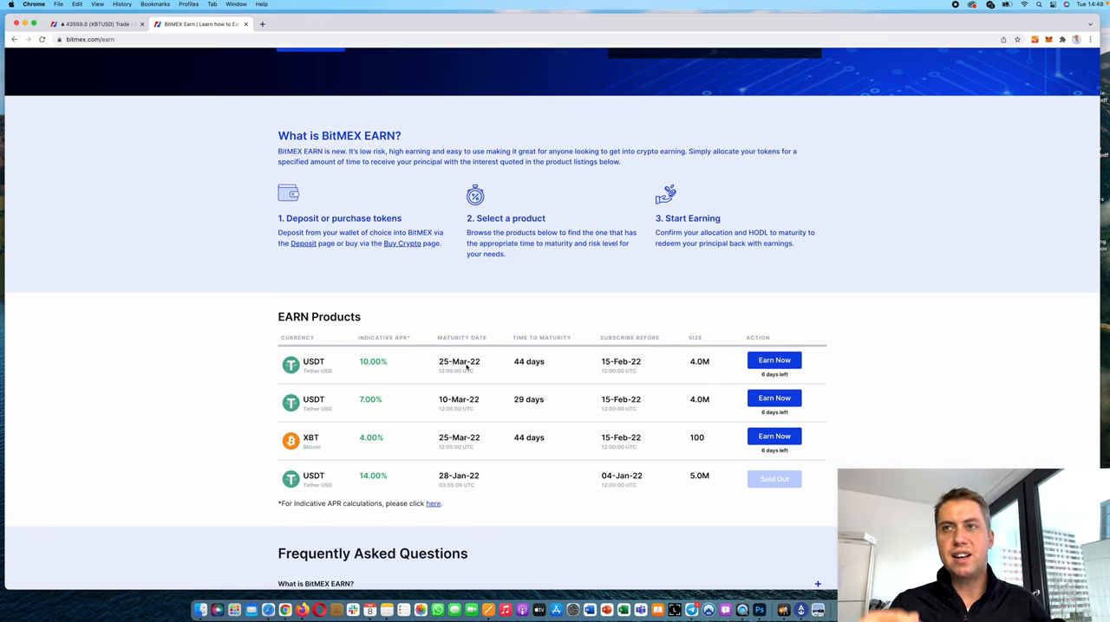
pyautogui.moveTo(542, 358)
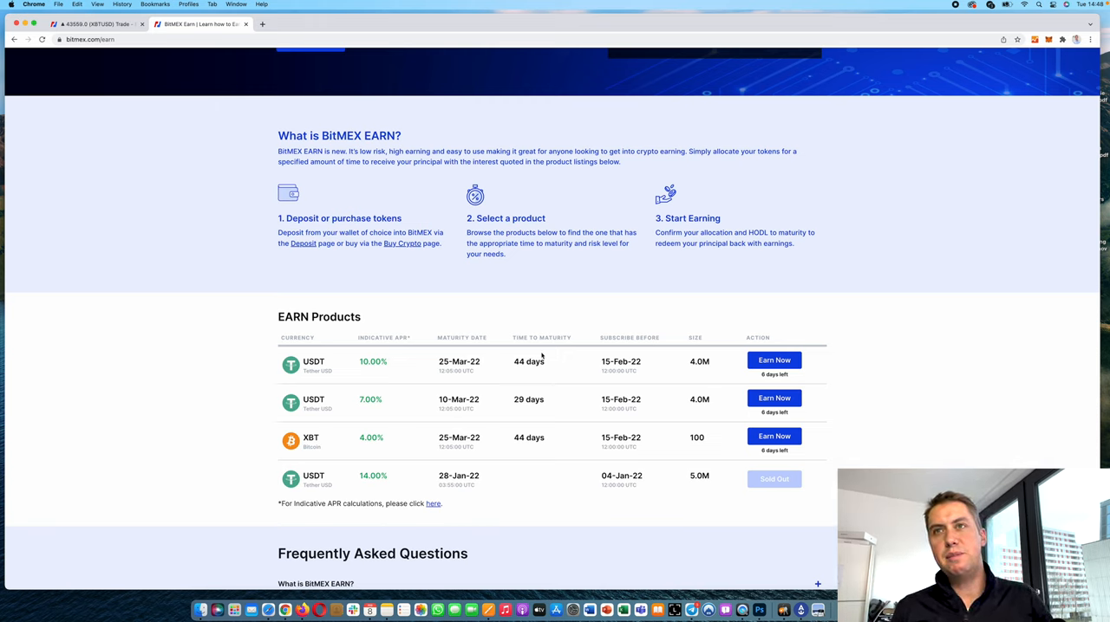